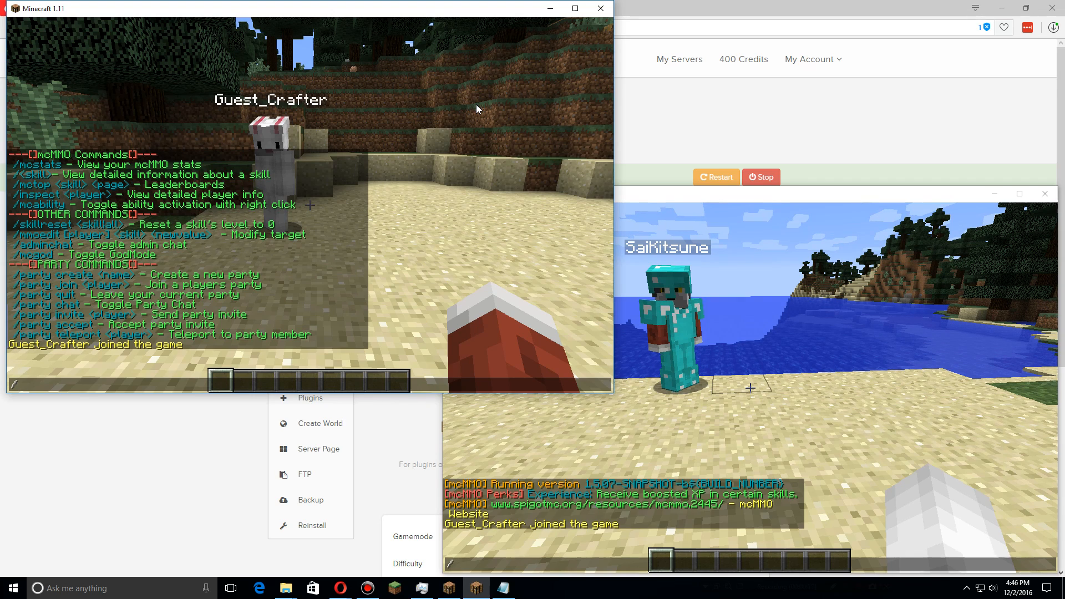
# Step: Run /party create Awesome in chat to create the party
pyautogui.write('/ia')
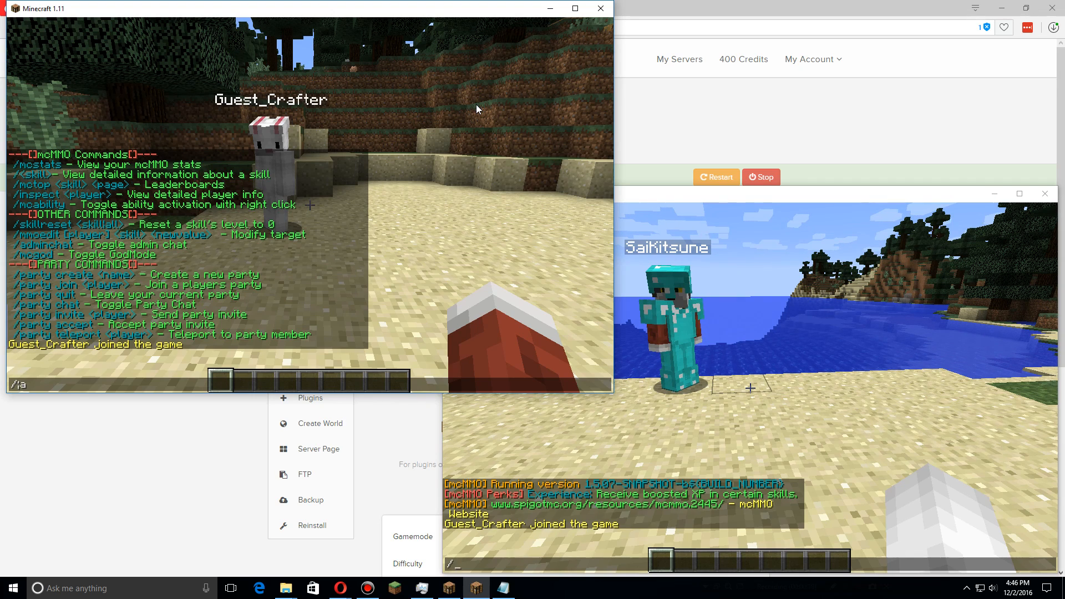
pyautogui.write('/party create')
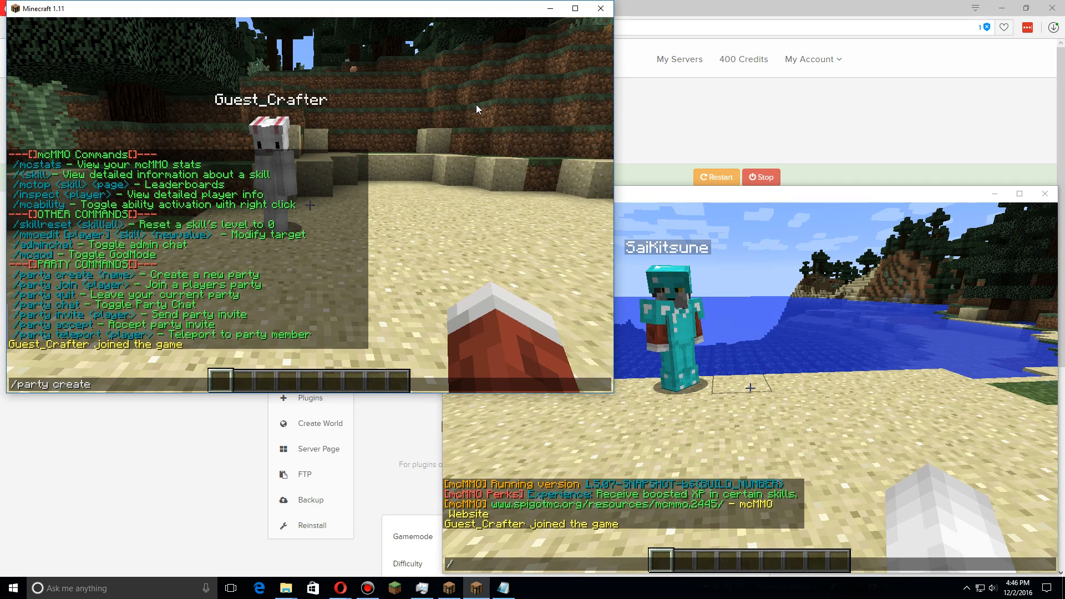
pyautogui.write('Awesome')
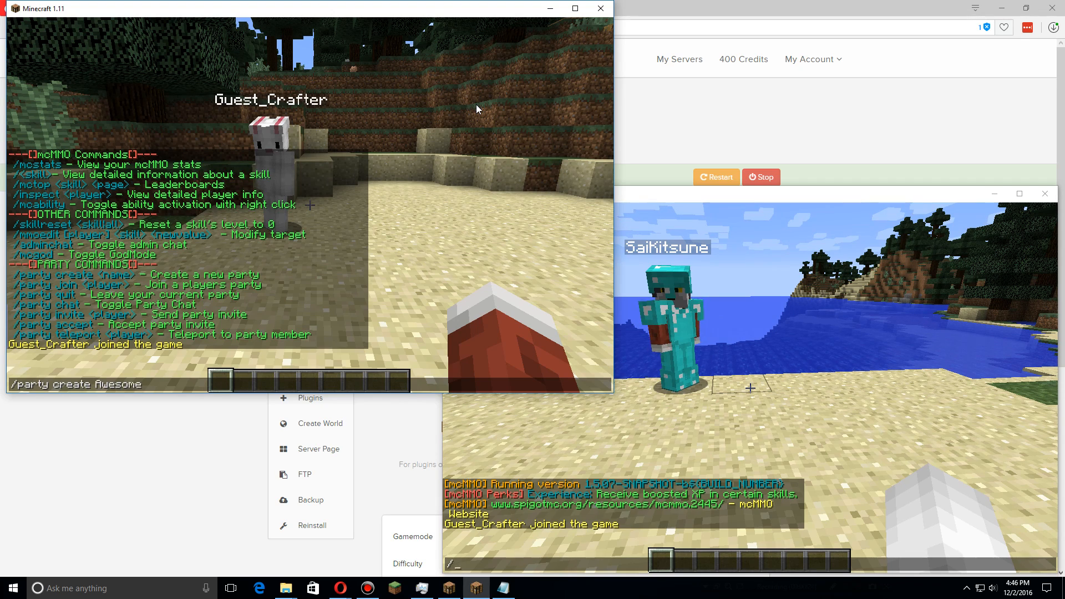
pyautogui.press('enter')
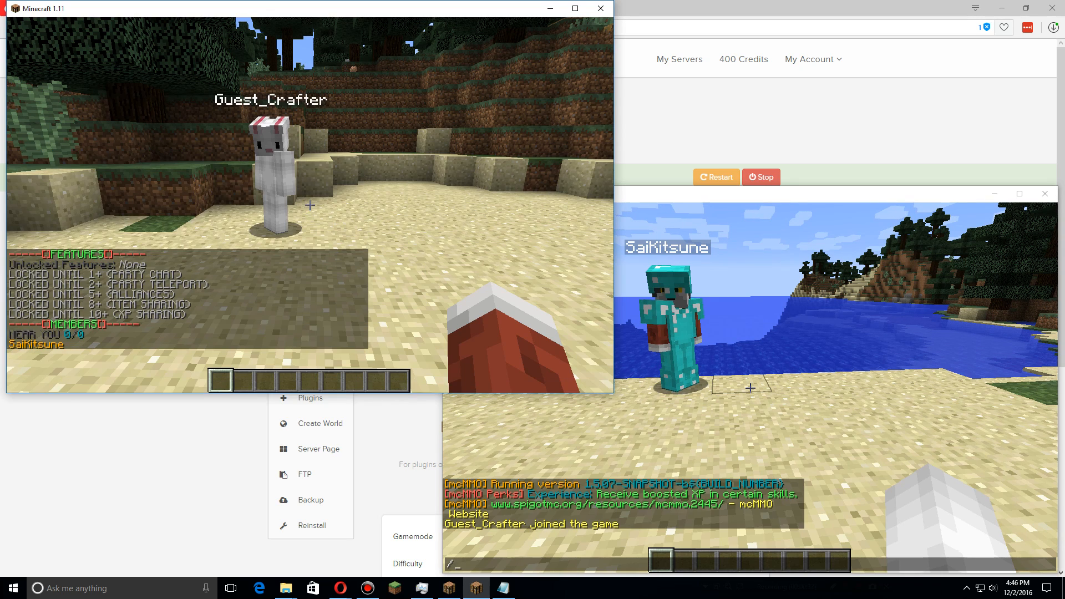
pyautogui.press('enter')
pyautogui.write('/')
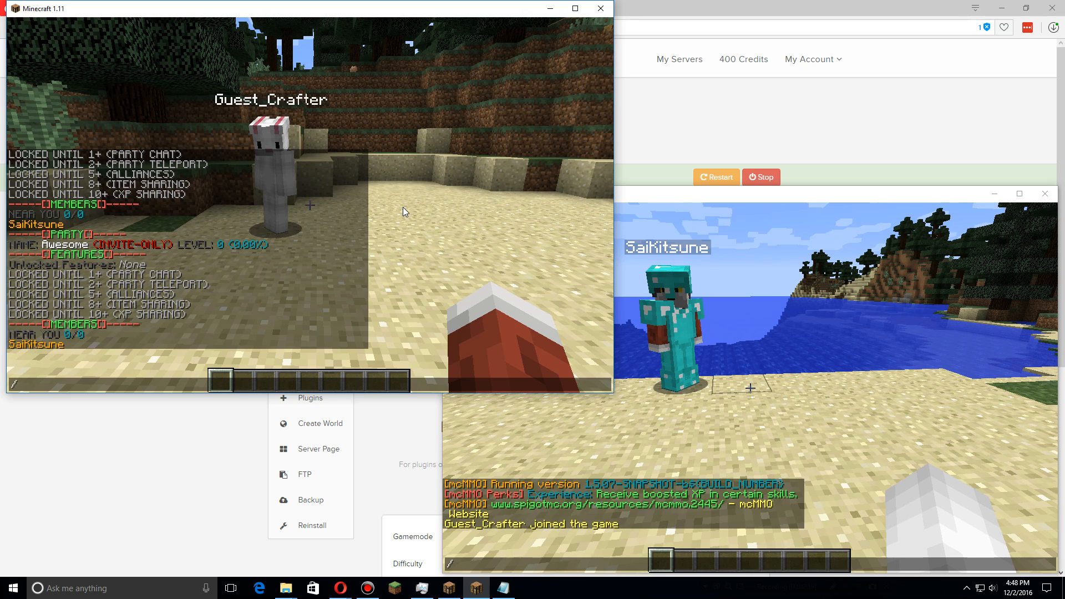
# Step: Send a party invite for Awesome to Guest_Crafter
pyautogui.write('party invite')
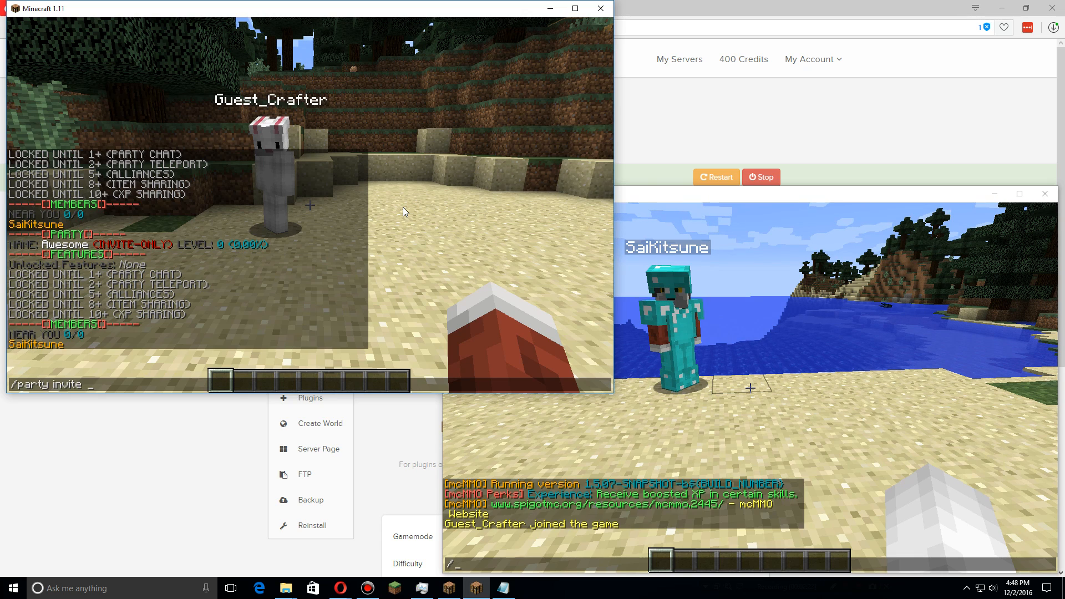
pyautogui.write('Guest_Crafter')
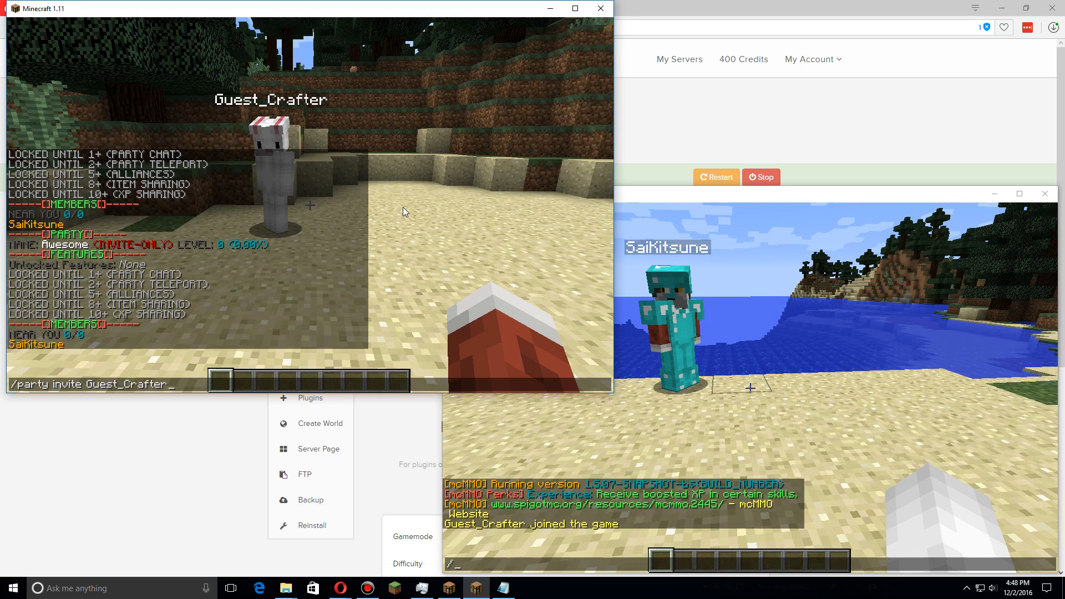
pyautogui.press('enter')
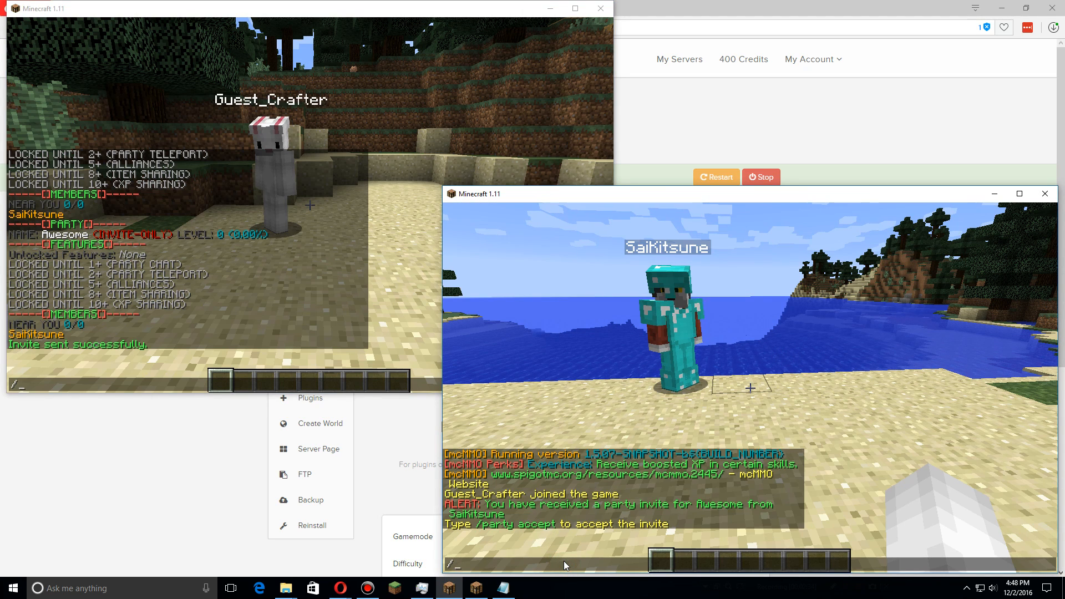
# Step: Accept the invite as Guest_Crafter so Awesome lists both members
pyautogui.write('/party accept')
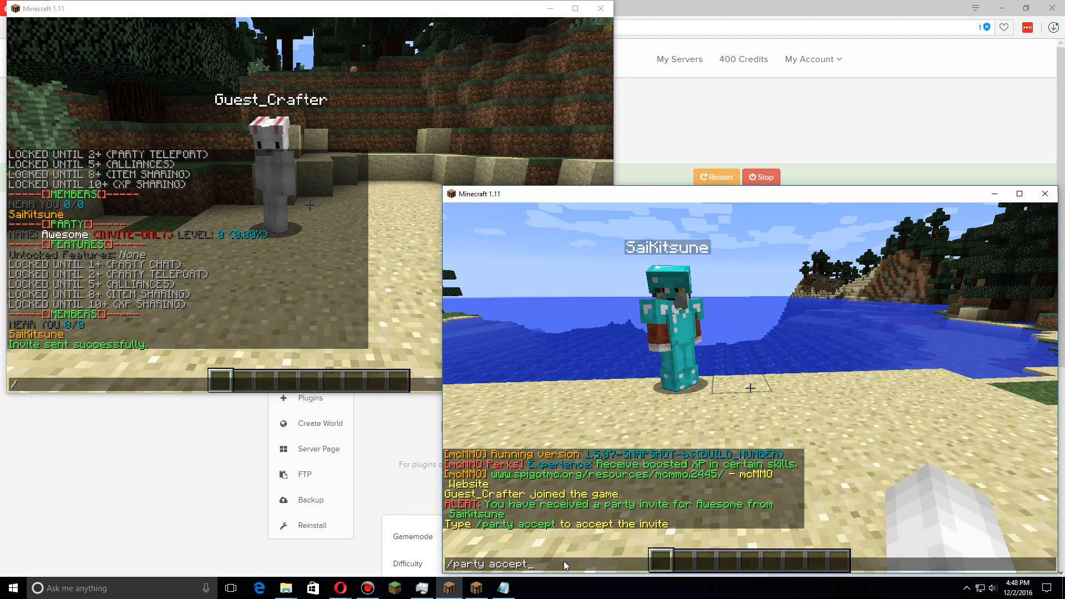
pyautogui.press('enter')
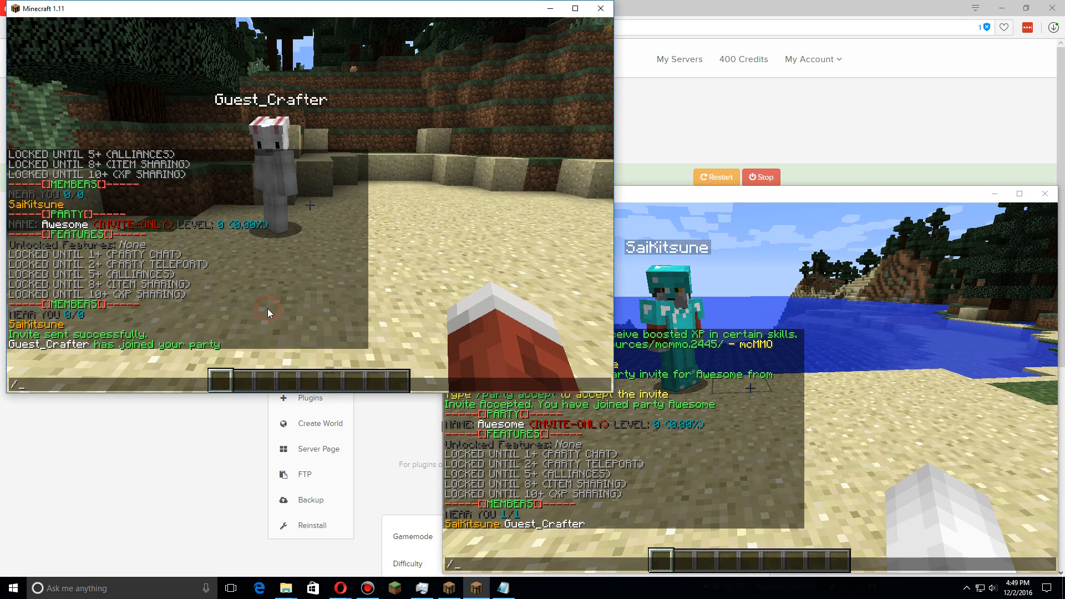
pyautogui.write('party')
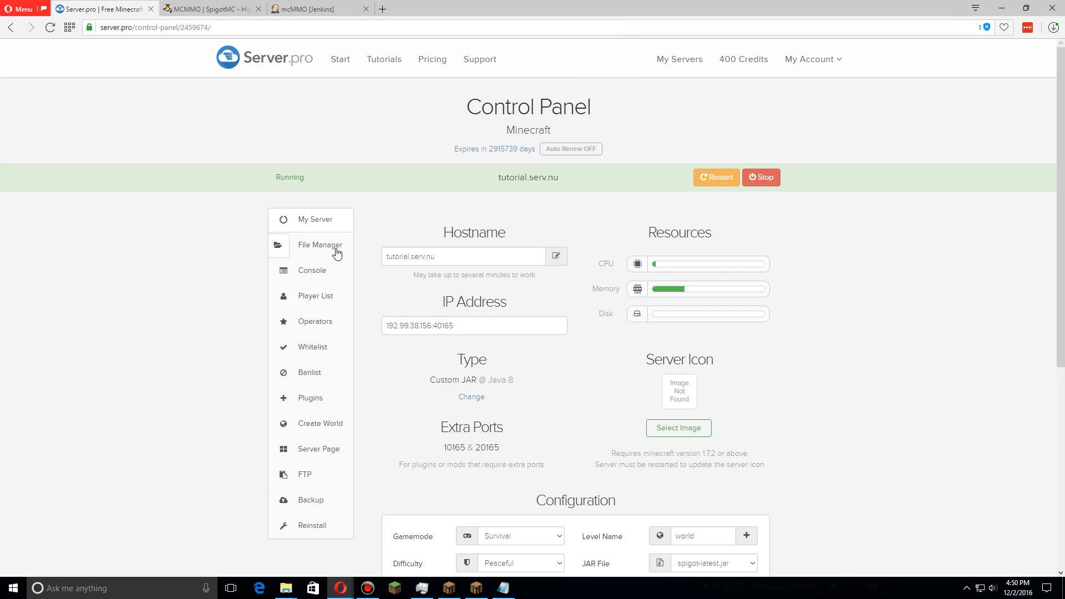
# Step: Open plugins > mcMMO > config.yml and search it for 'party'
pyautogui.click(320, 244)
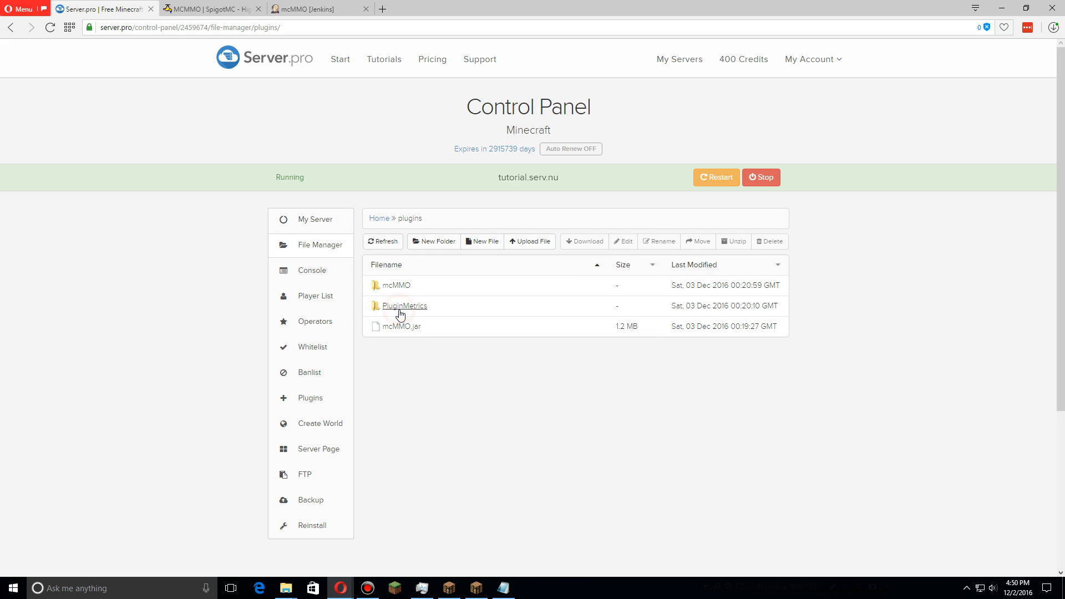
pyautogui.click(397, 285)
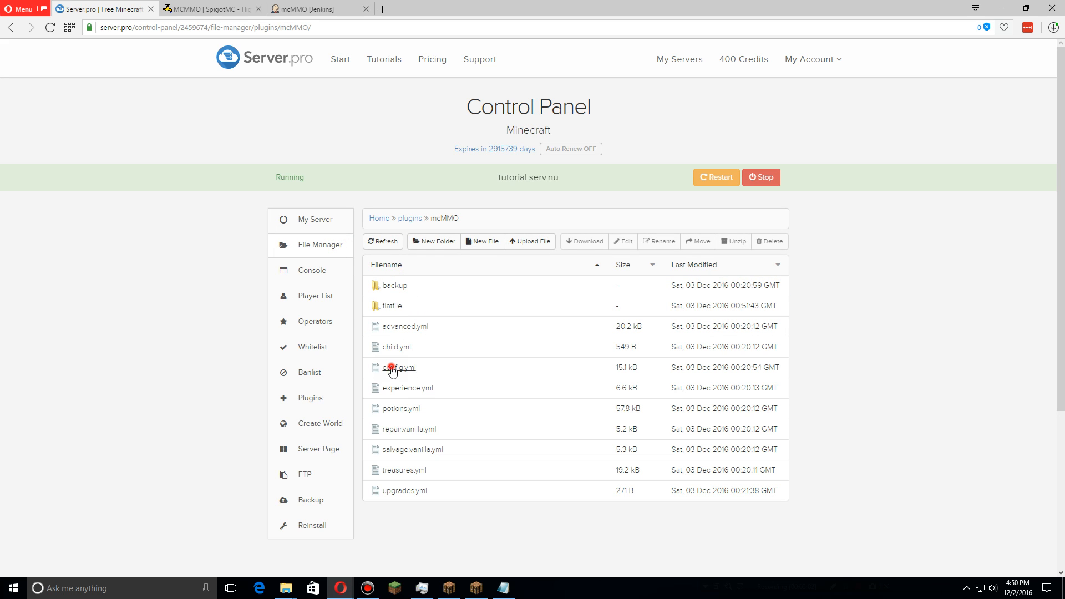
pyautogui.click(401, 367)
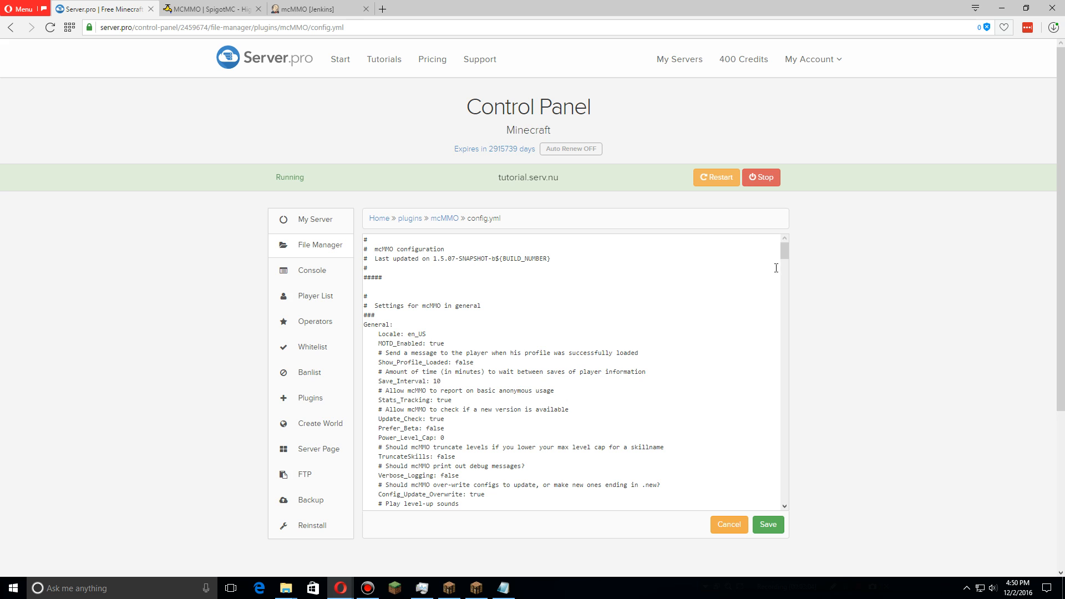
pyautogui.press('ctrl+f')
pyautogui.write('party')
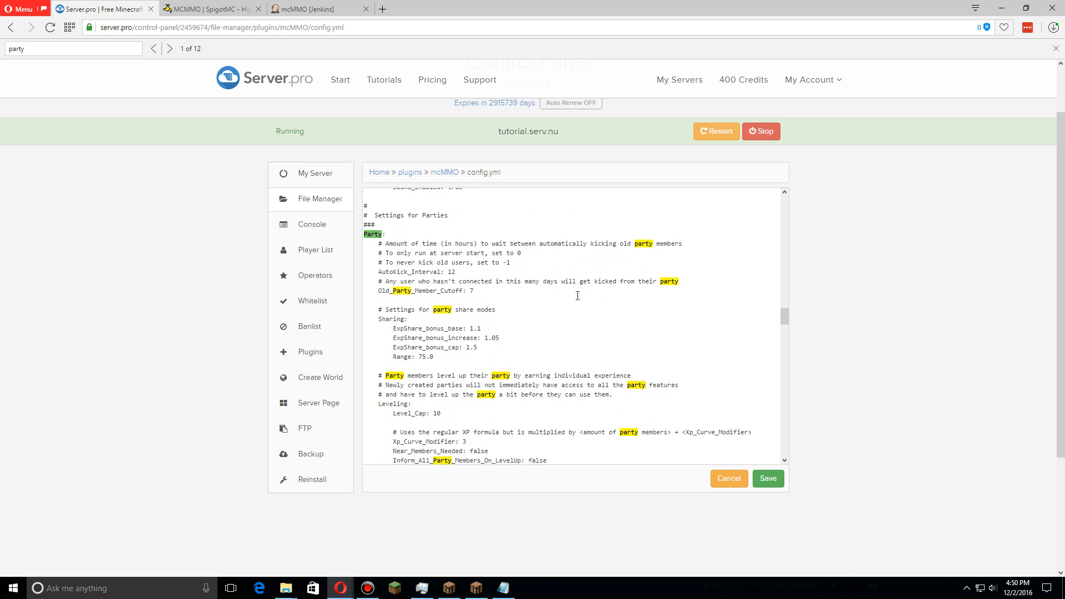
pyautogui.scroll(-3)
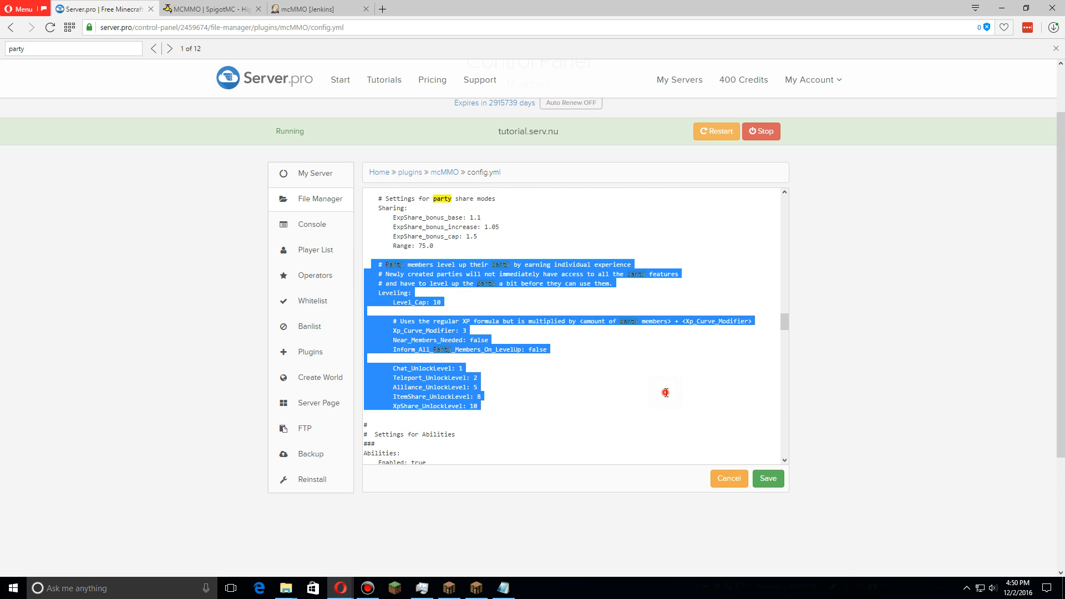
pyautogui.click(537, 300)
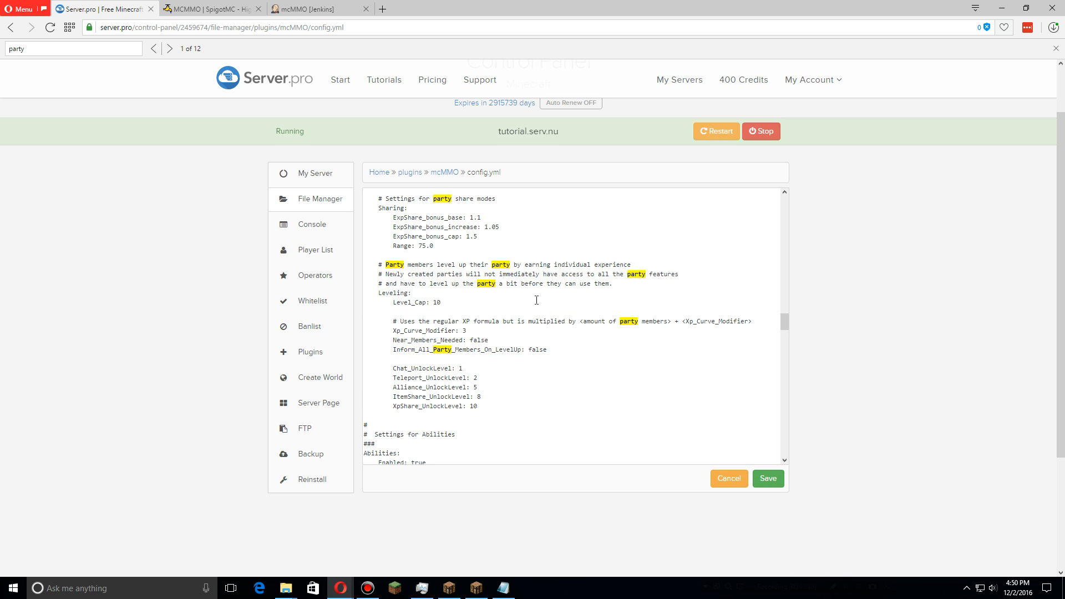
pyautogui.moveTo(555, 319)
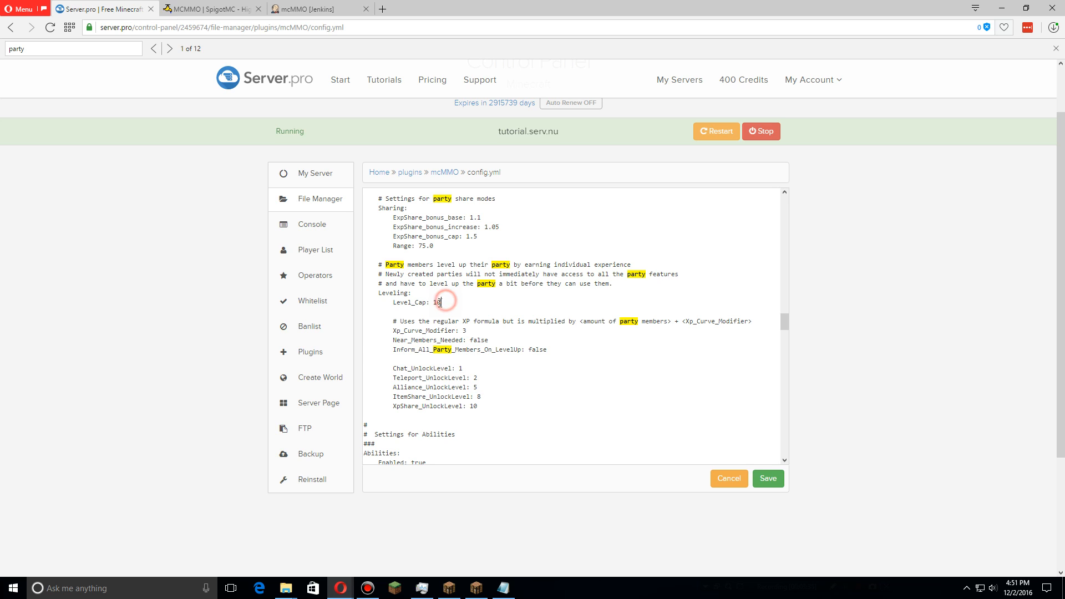
# Step: Set Level_Cap and the chat, teleport and alliance unlock levels to 0 and save config.yml
pyautogui.doubleClick(435, 302)
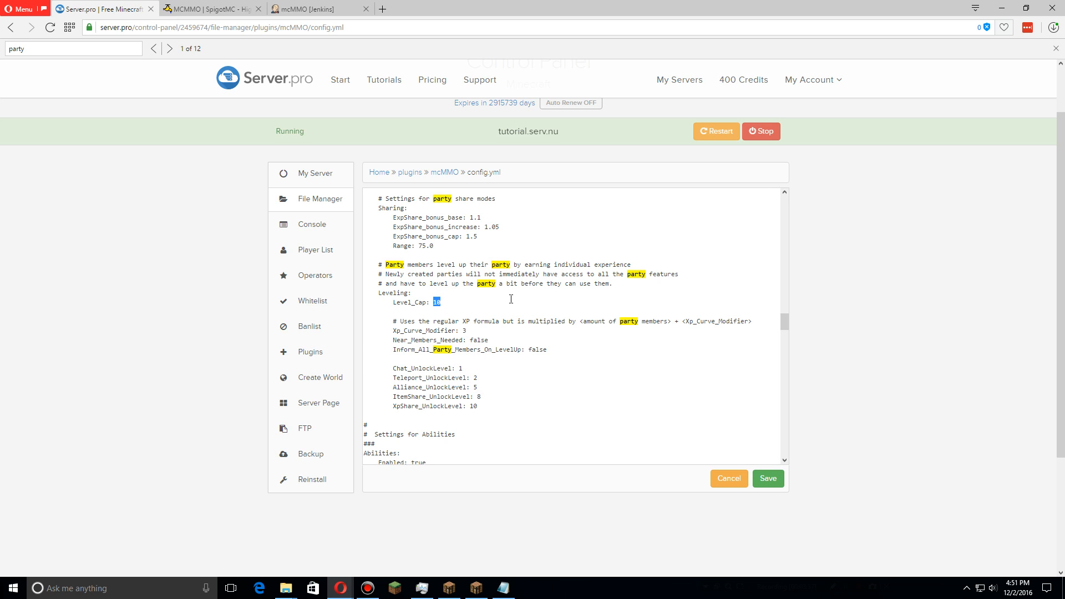
pyautogui.moveTo(510, 315)
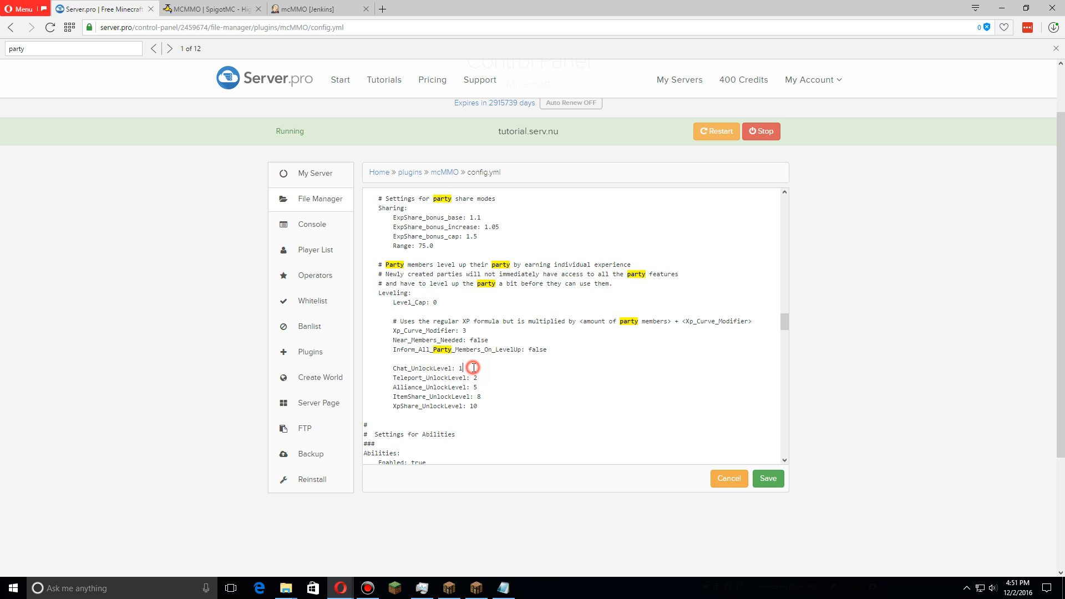
pyautogui.write('0')
pyautogui.click(436, 377)
pyautogui.write('0')
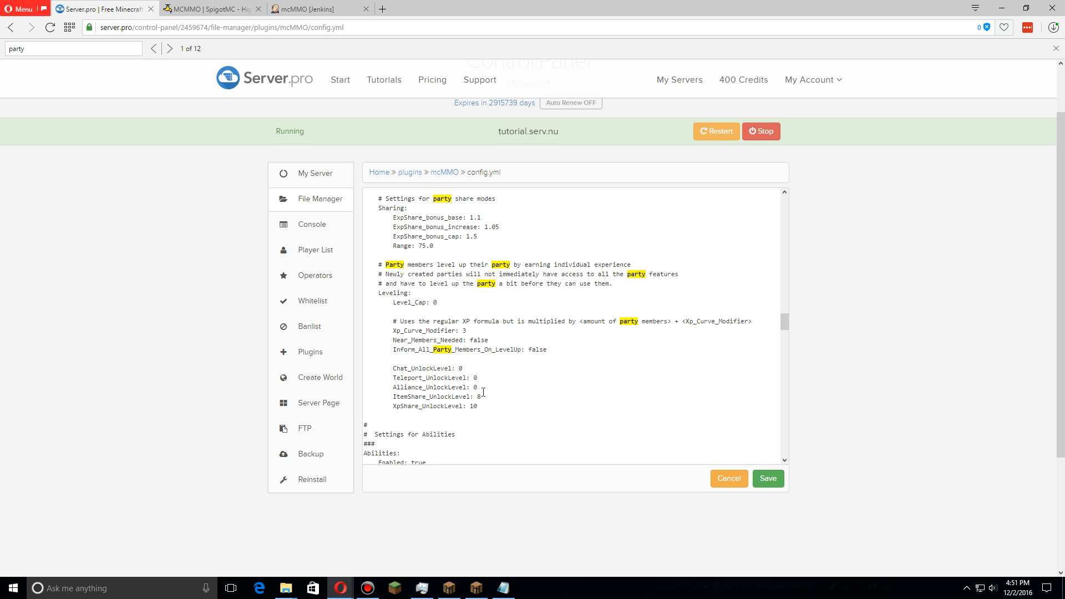
pyautogui.click(489, 406)
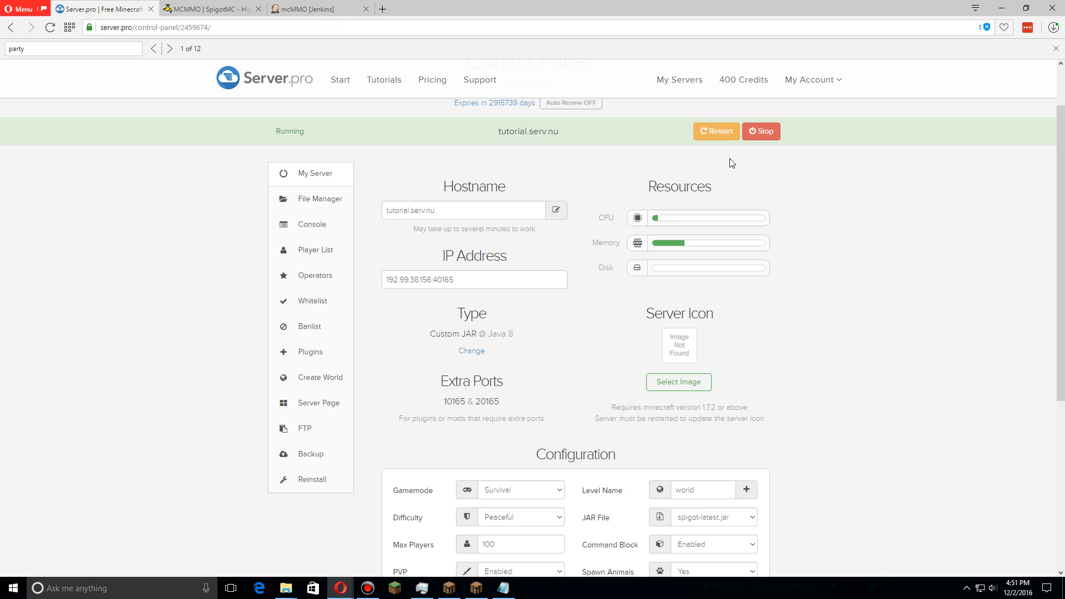
pyautogui.moveTo(772, 177)
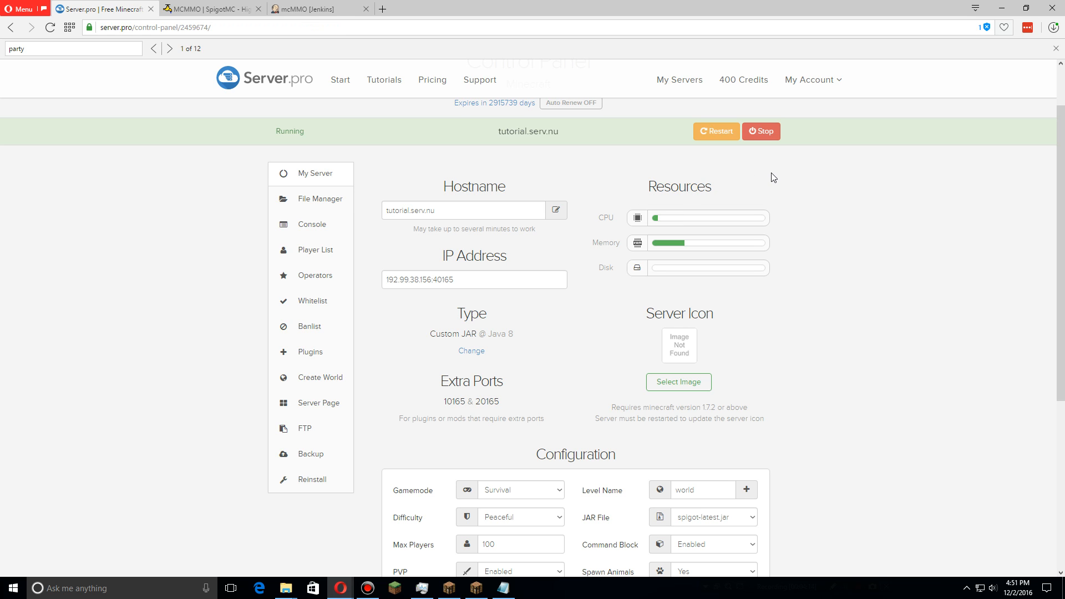